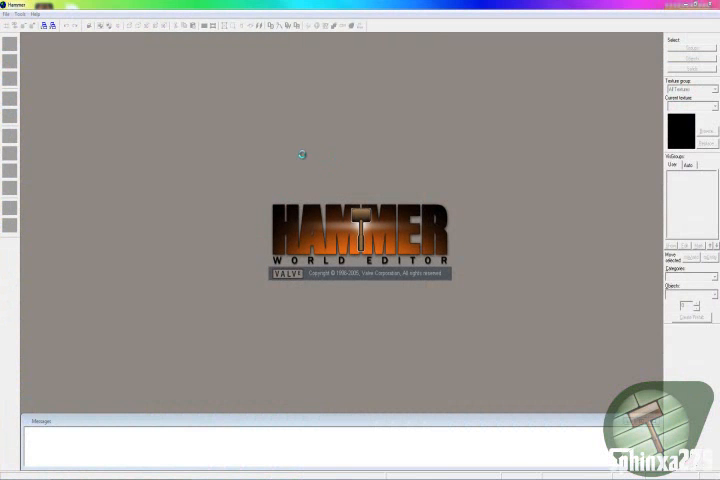
mouse_move(163, 137)
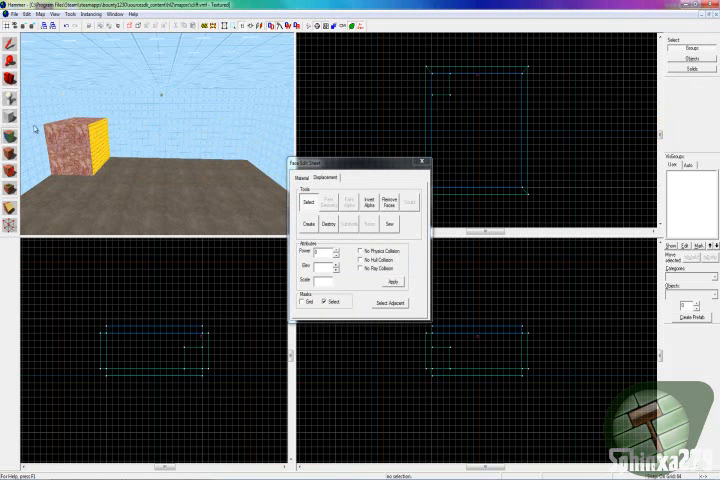
Close the Face Edit Sheet and select the box's faces.
click(421, 162)
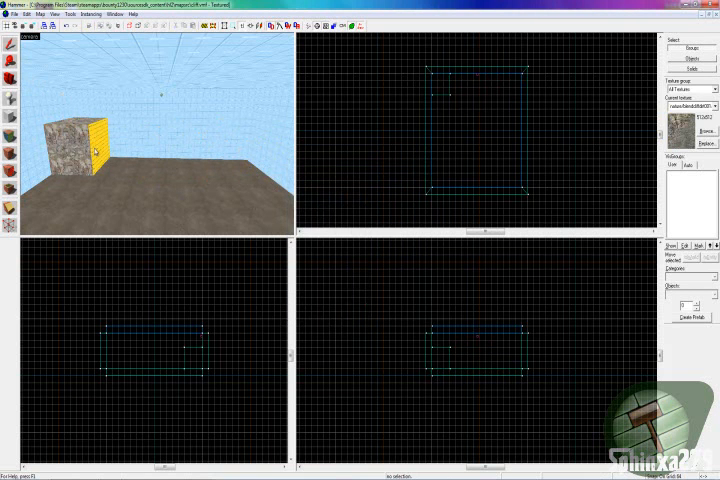
click(339, 305)
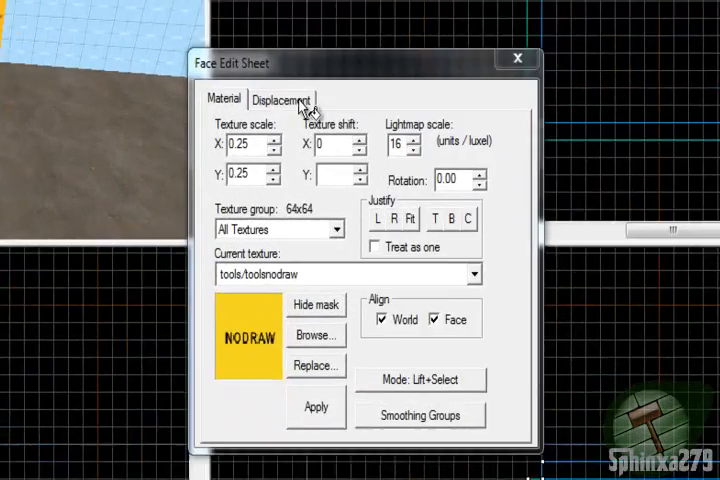
Create power 3 displacements on the selected box faces.
click(281, 89)
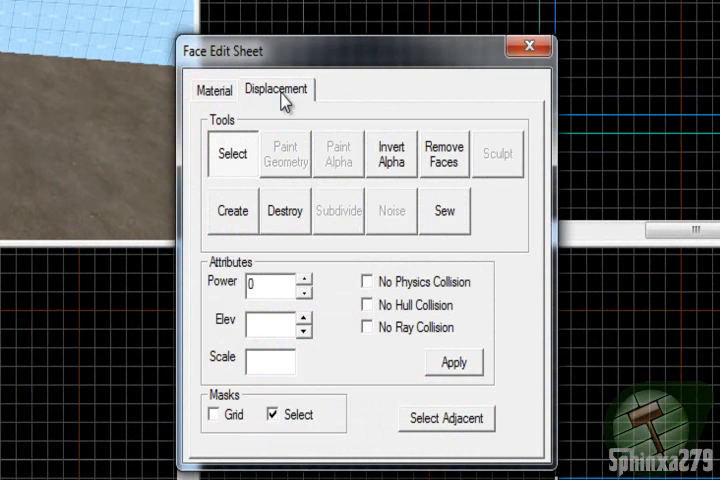
mouse_move(270, 168)
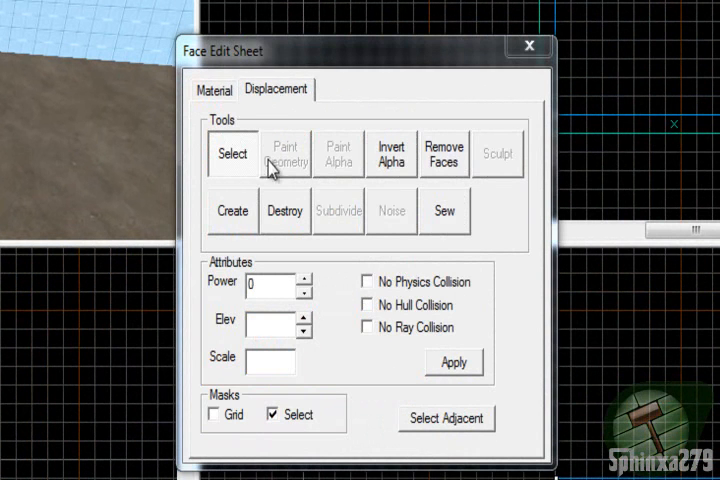
click(231, 211)
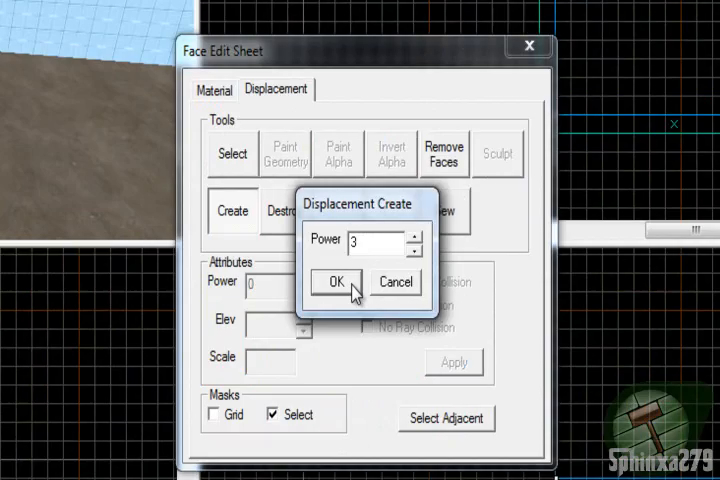
click(336, 281)
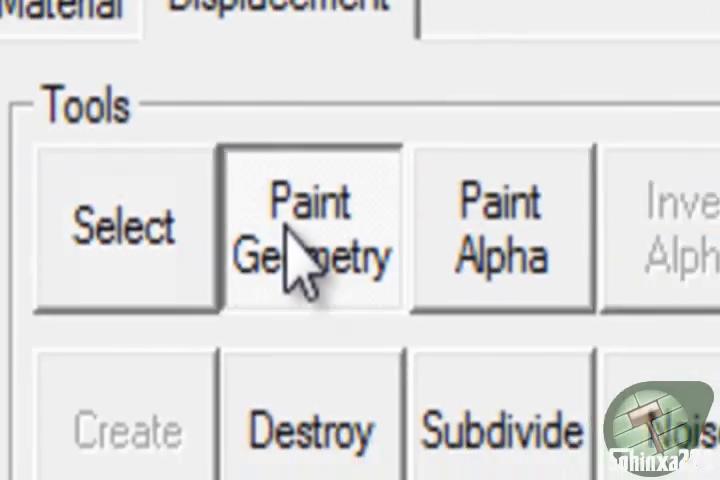
Start Paint Geometry, move its window aside, and set the axis to Y.
click(310, 230)
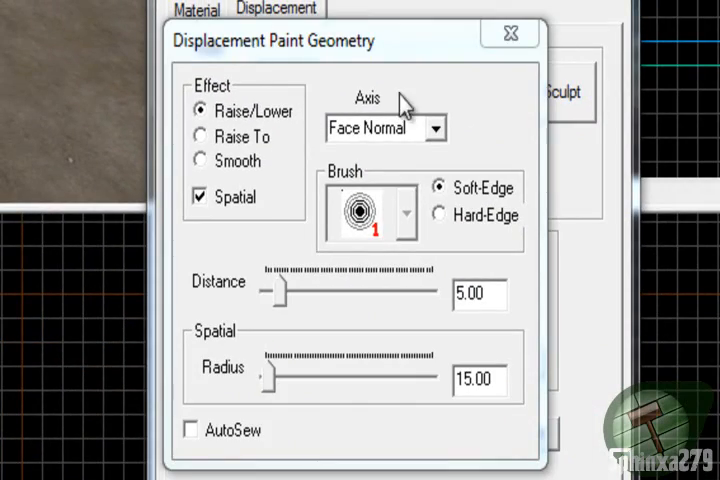
drag(353, 40, 546, 238)
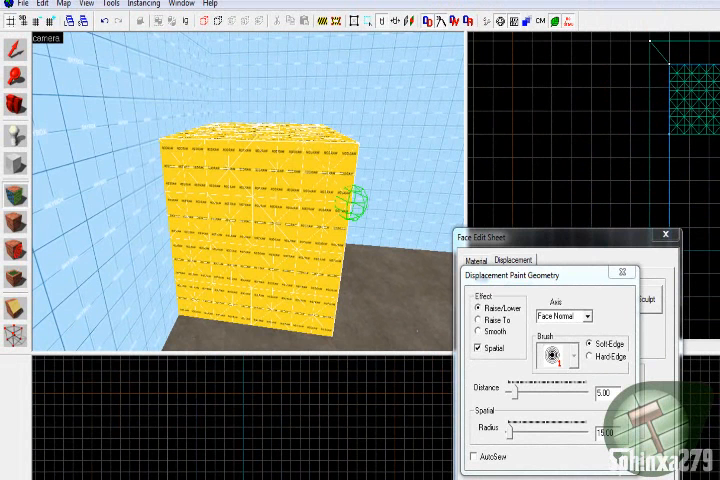
click(564, 316)
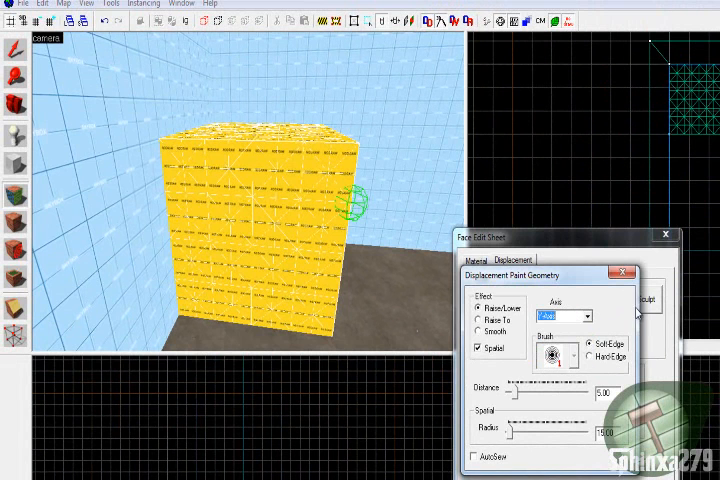
click(565, 316)
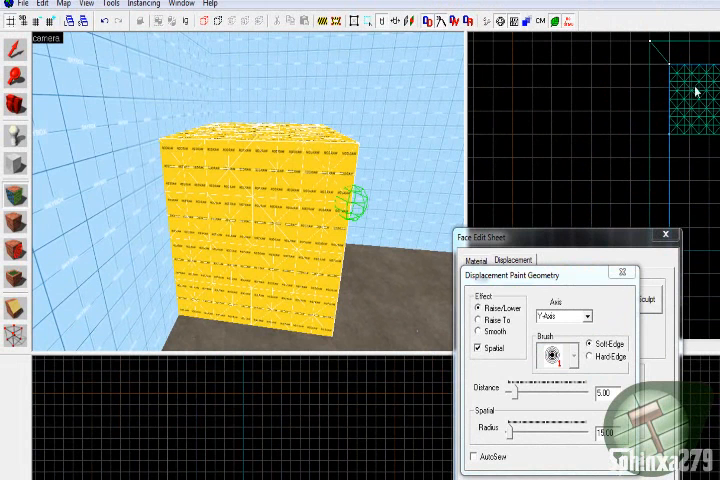
mouse_move(596, 181)
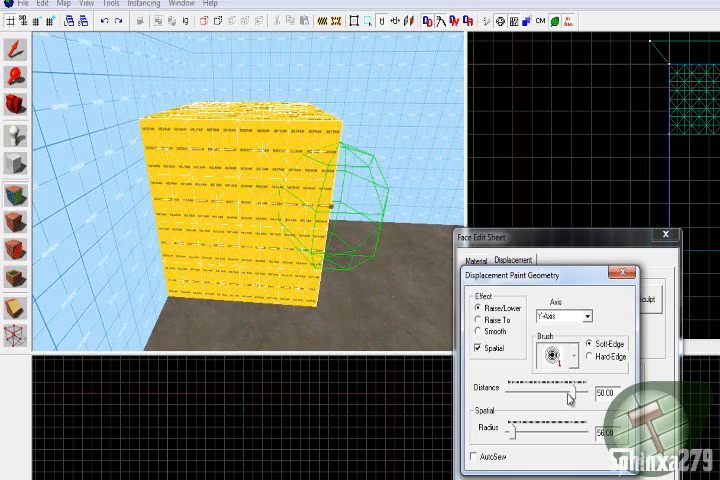
Set brush distance to 9 and paint bulges onto the box's front and left sides.
drag(568, 381, 515, 381)
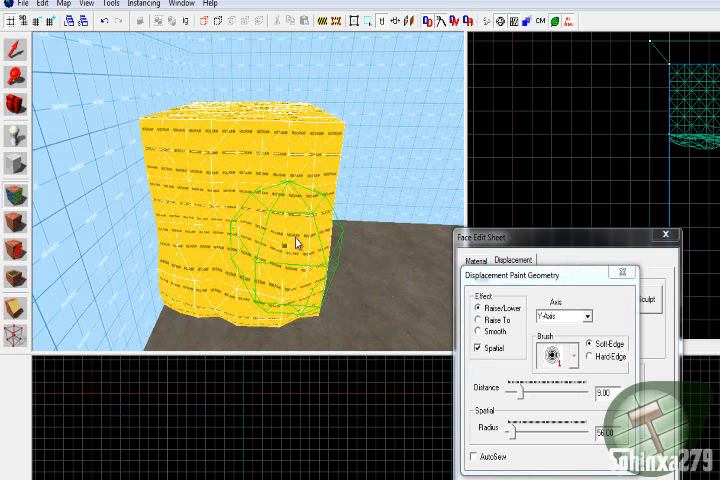
drag(295, 240, 170, 185)
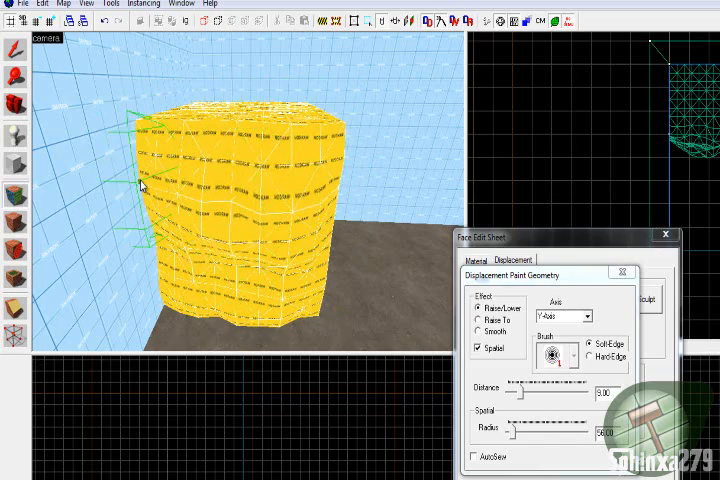
drag(145, 185, 250, 197)
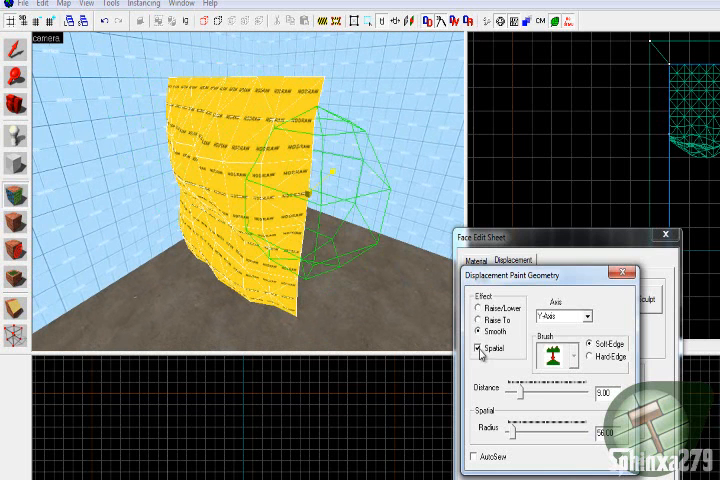
Toggle spatial painting and the Raise/Lower effect, then raise part of the surface.
click(478, 347)
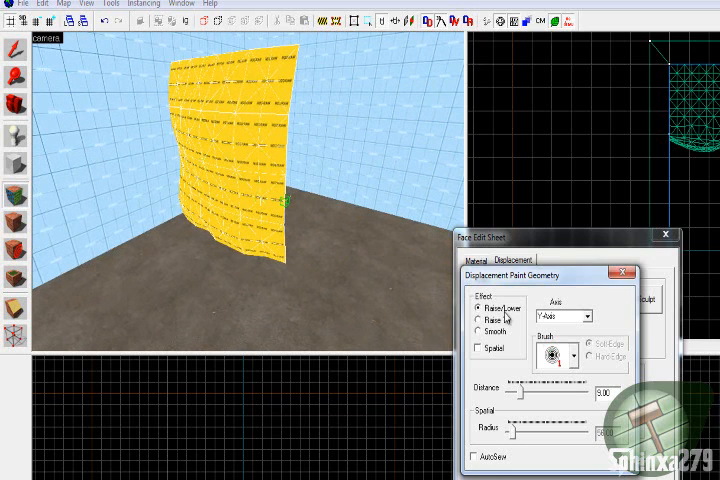
click(477, 348)
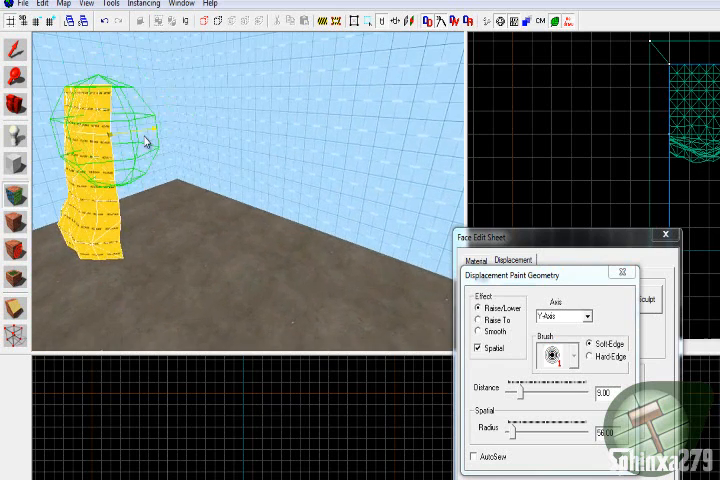
click(479, 337)
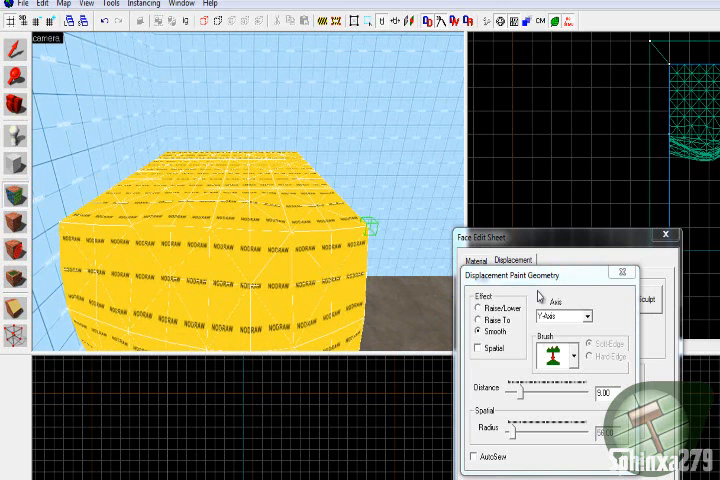
Raise the surface along the face normal axis, then switch to Smooth.
click(478, 348)
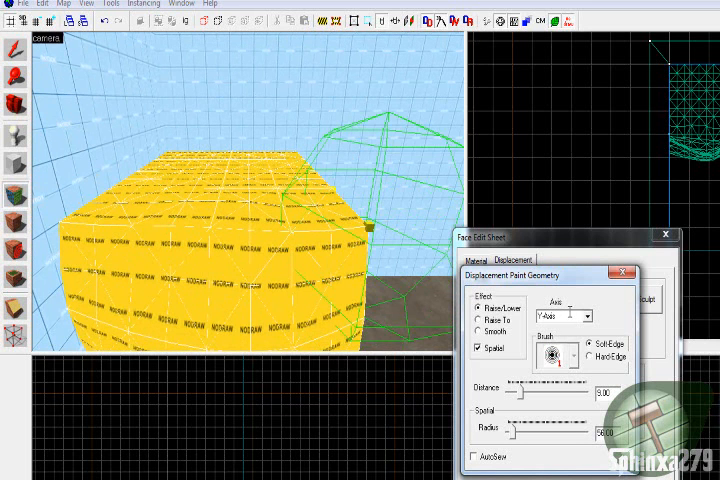
click(588, 316)
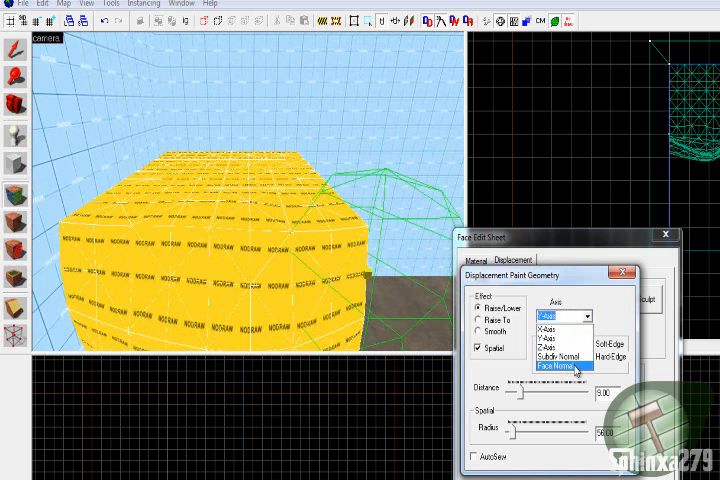
click(570, 367)
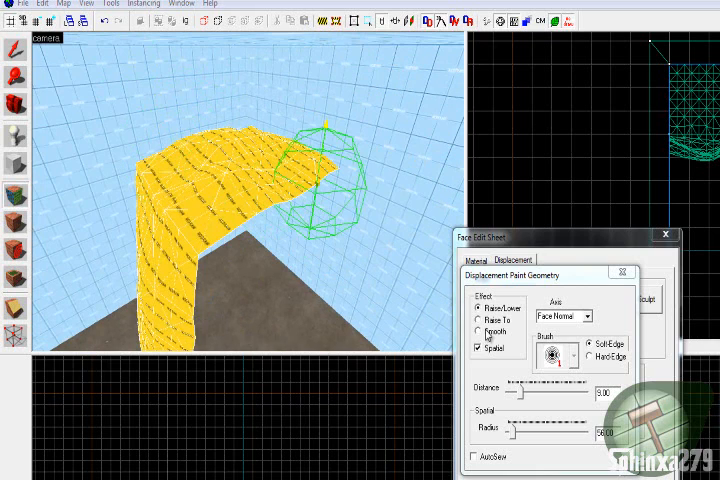
click(479, 338)
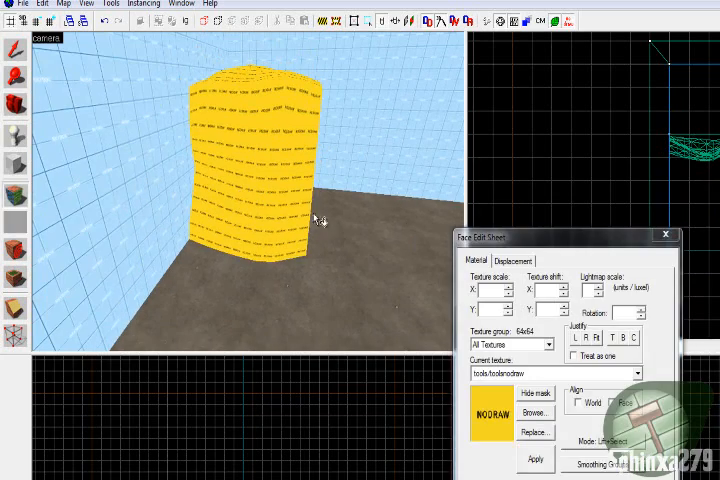
Apply nature/blendcliffdirt001a and select the whole displacement column.
click(535, 411)
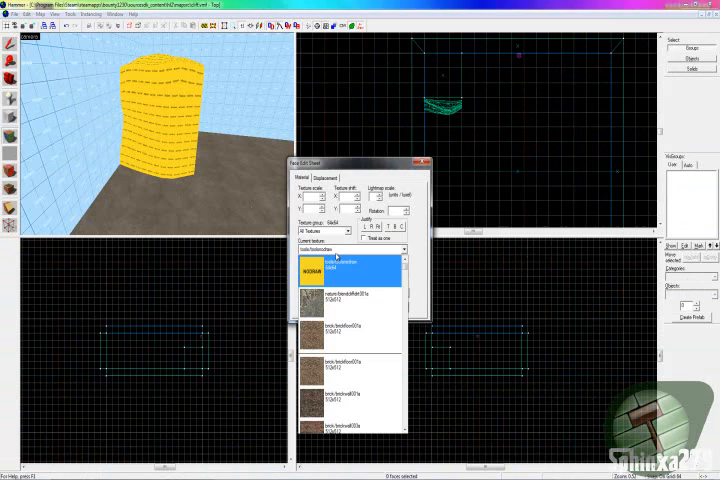
click(350, 303)
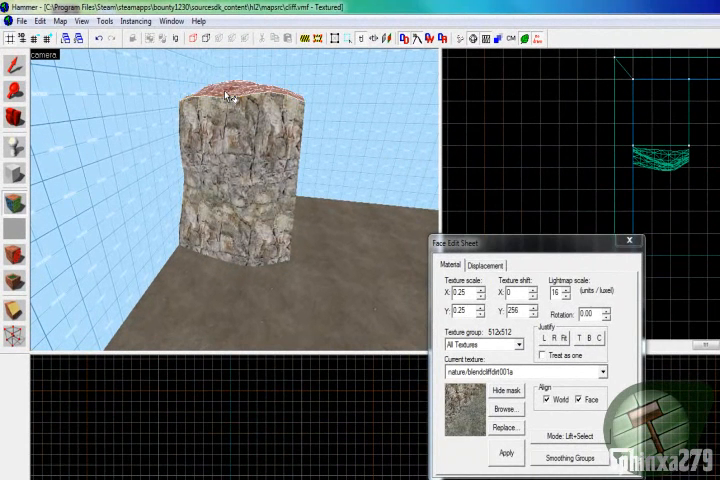
click(485, 264)
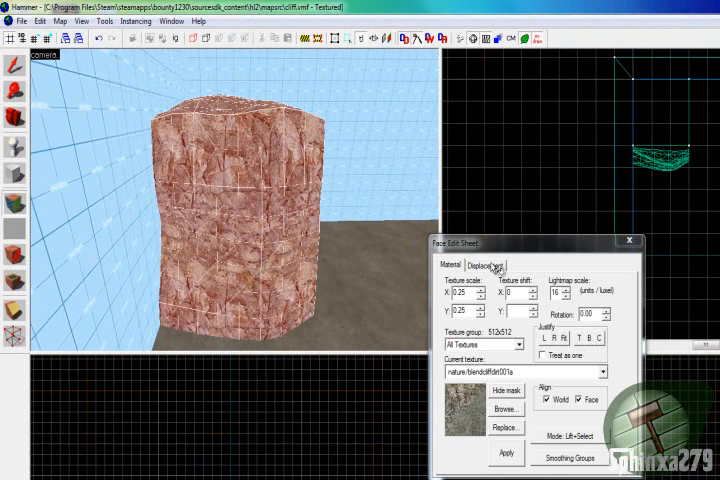
Open Paint Alpha on the displacement and set it to Raise/Lower.
click(485, 264)
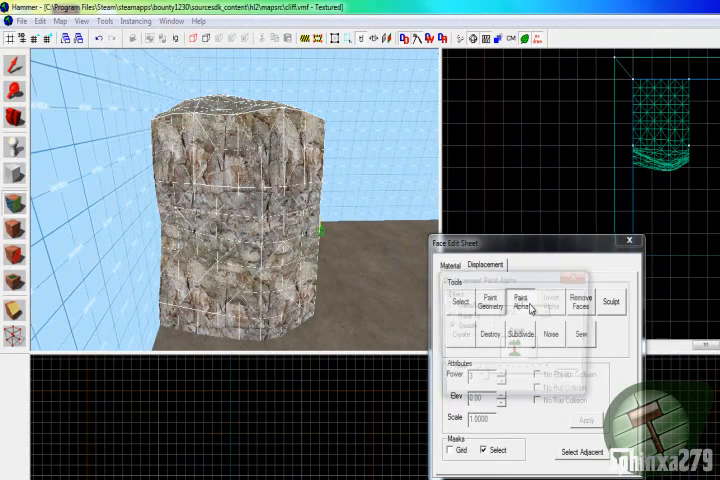
click(515, 304)
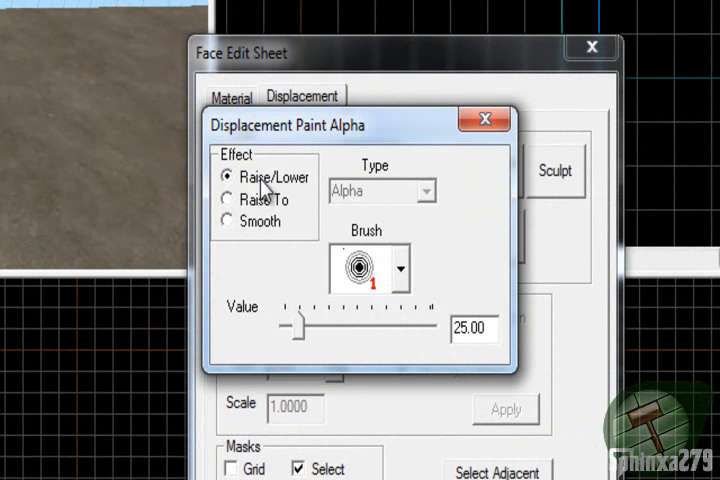
click(399, 268)
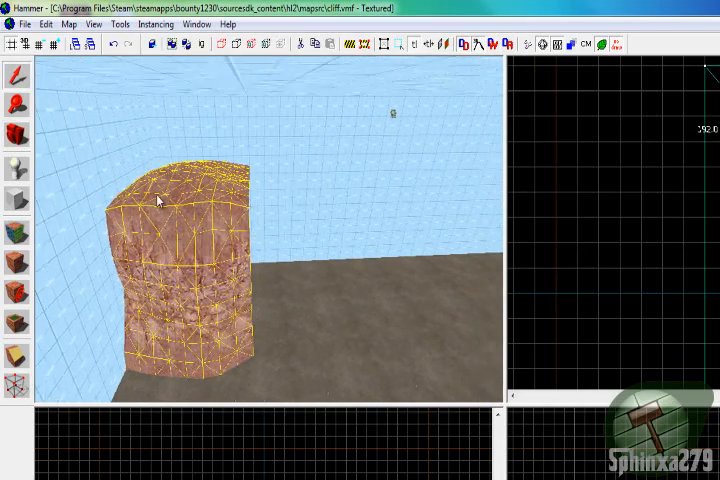
Shift-drag clones of the rock column sideways to extend the wall.
drag(157, 197, 143, 197)
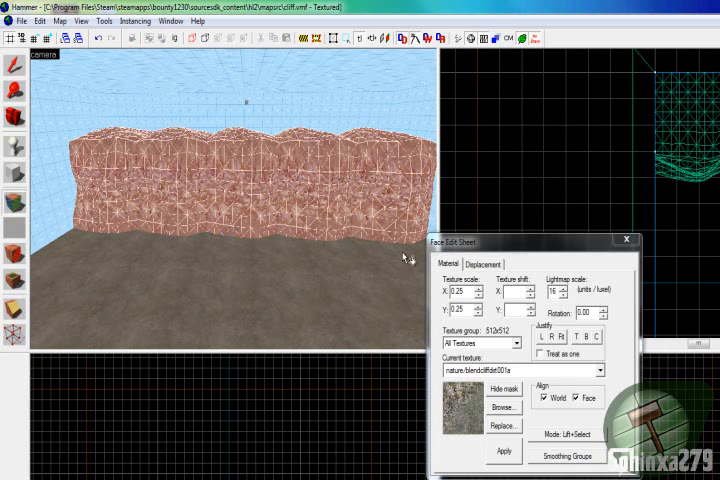
Open Paint Geometry on the wall and choose the painting effect.
click(485, 263)
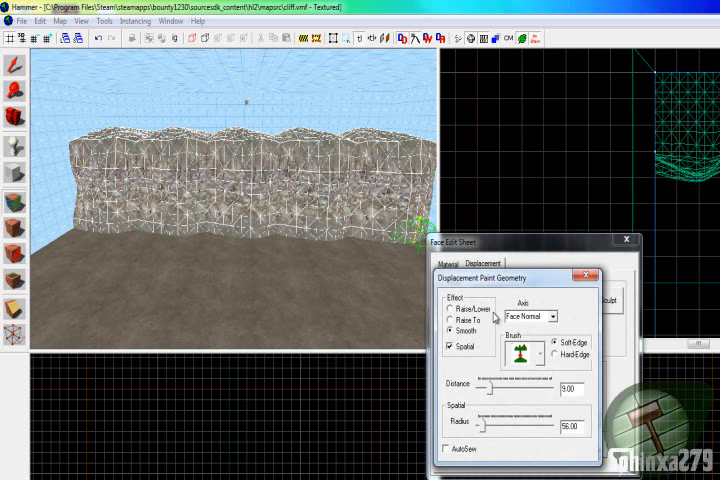
click(528, 317)
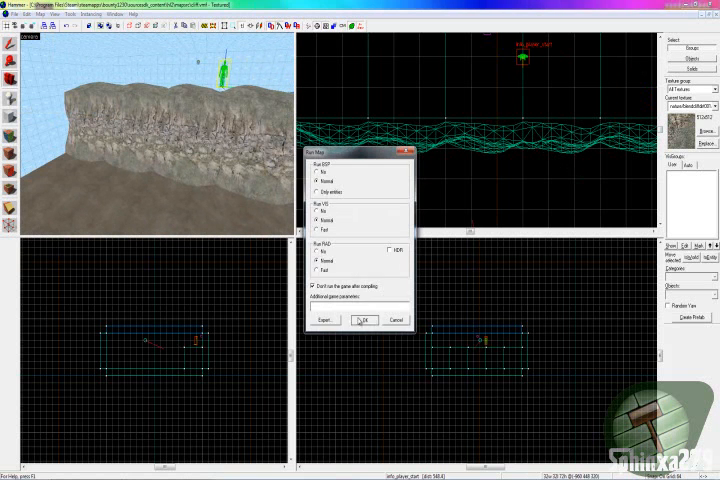
Launch the normal BSP, VIS and RAD compile of the cliff map.
click(363, 320)
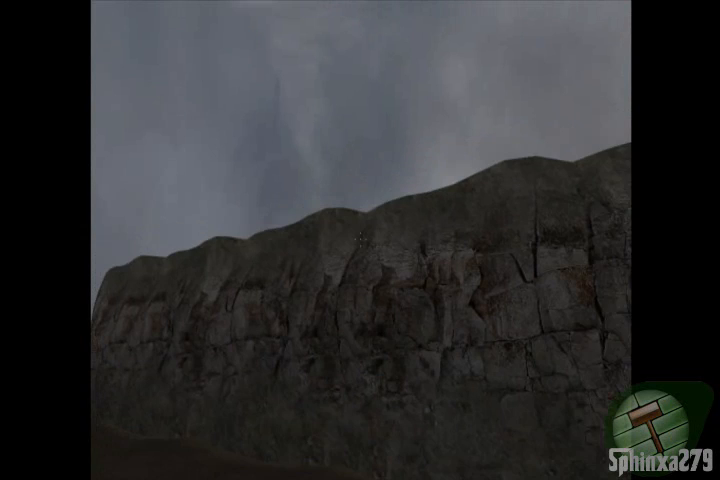
mouse_move(360, 240)
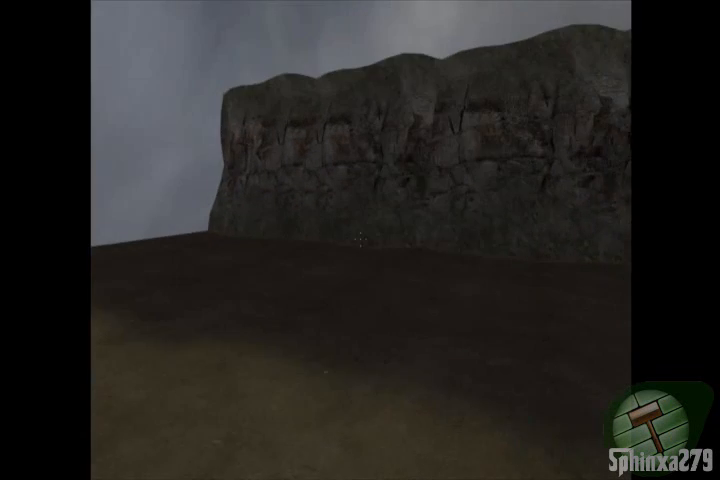